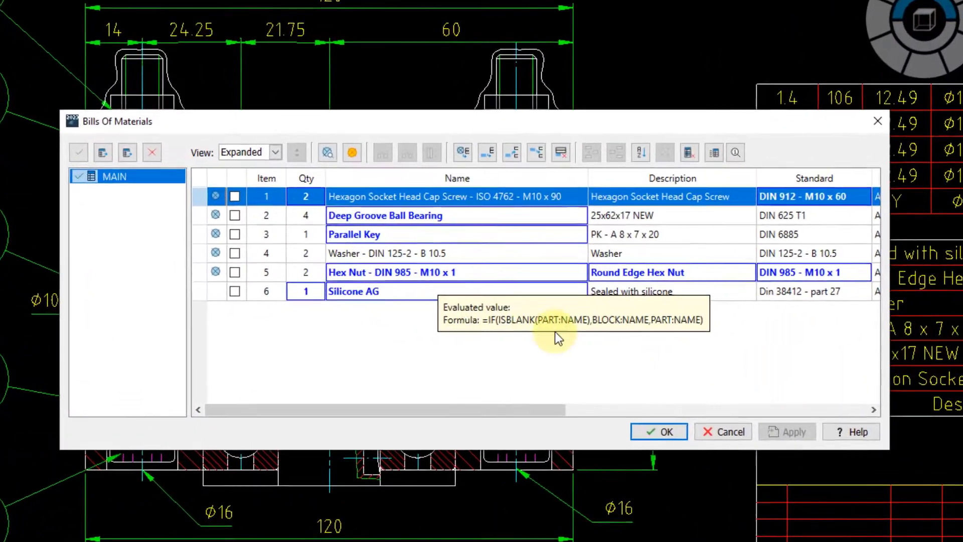
mouse_move(716, 276)
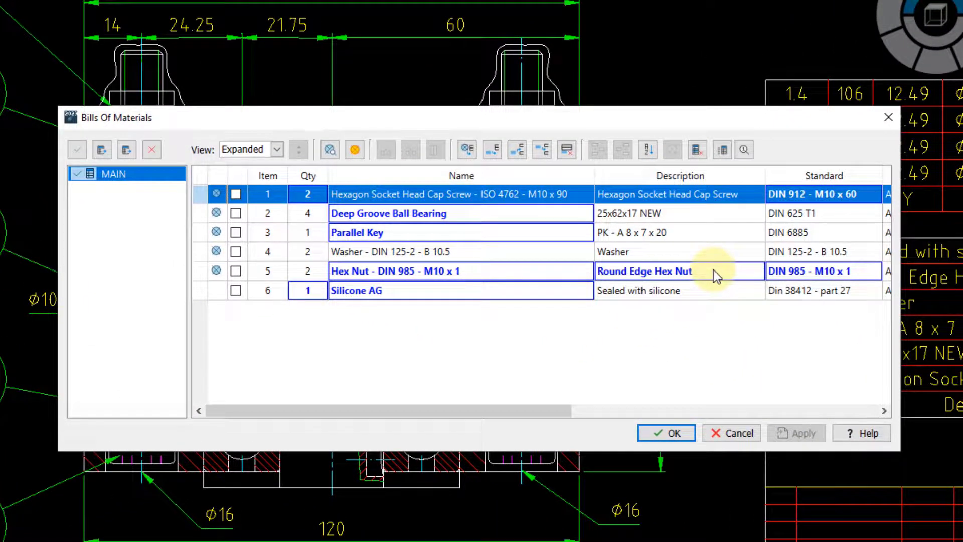
mouse_move(717, 276)
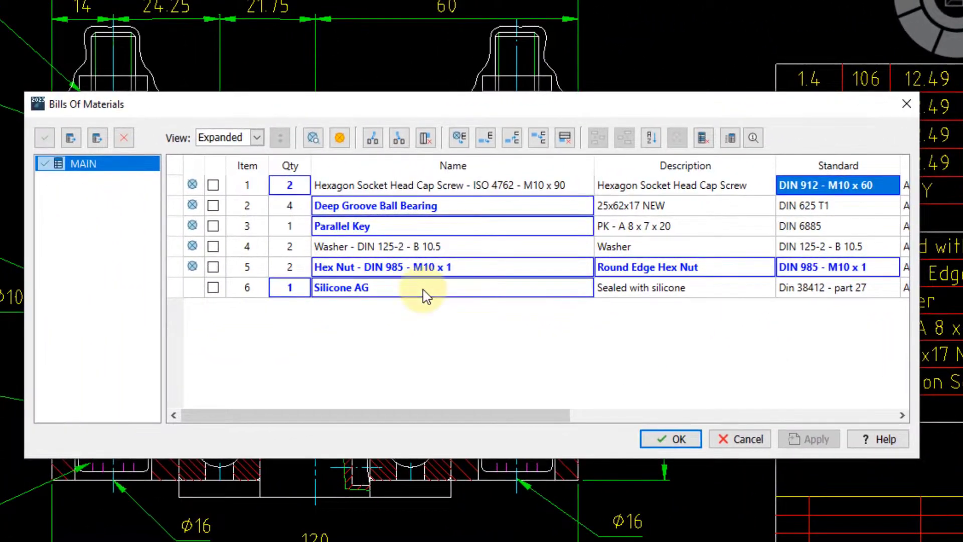
mouse_move(424, 293)
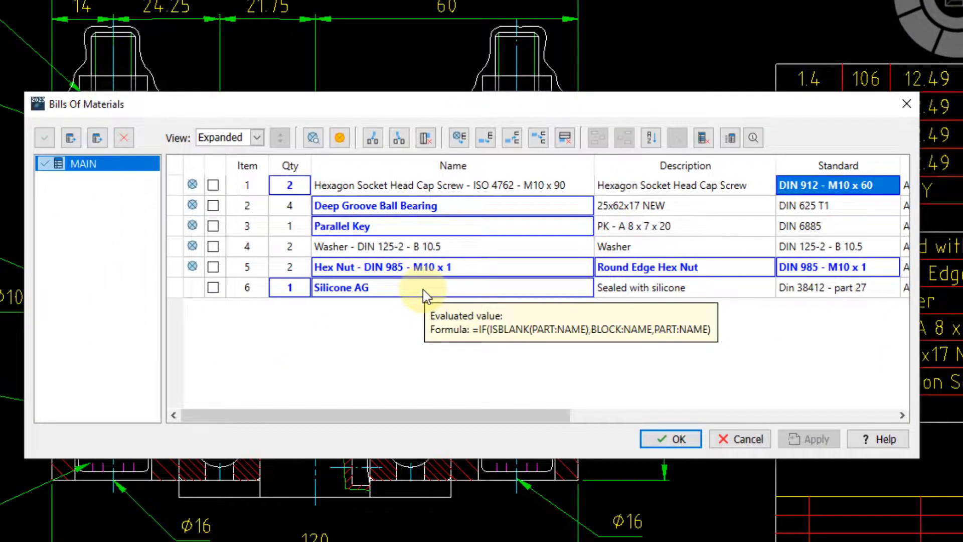
mouse_move(353, 267)
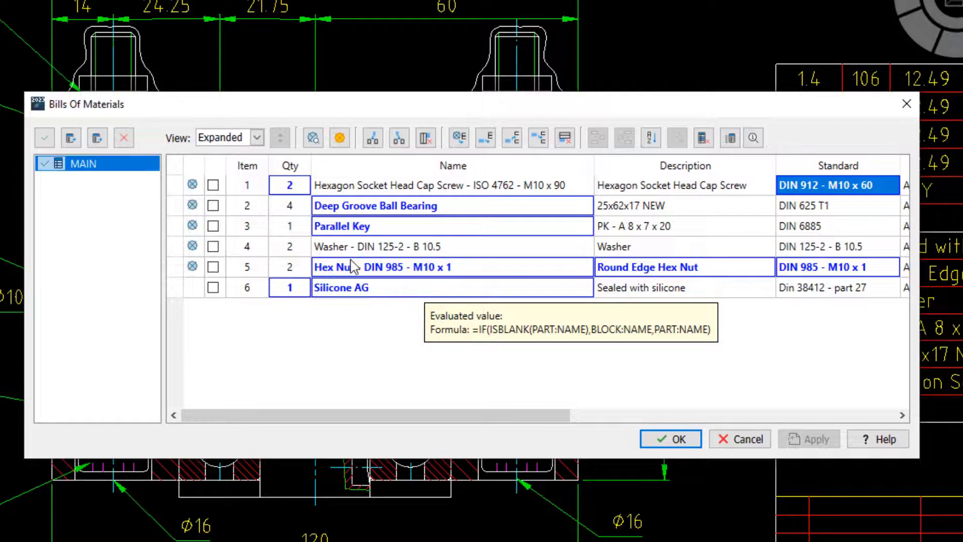
Step: Reset the screw row's overridden quantity, commit the BOM, and reopen the BOM dialog
left_click(289, 185)
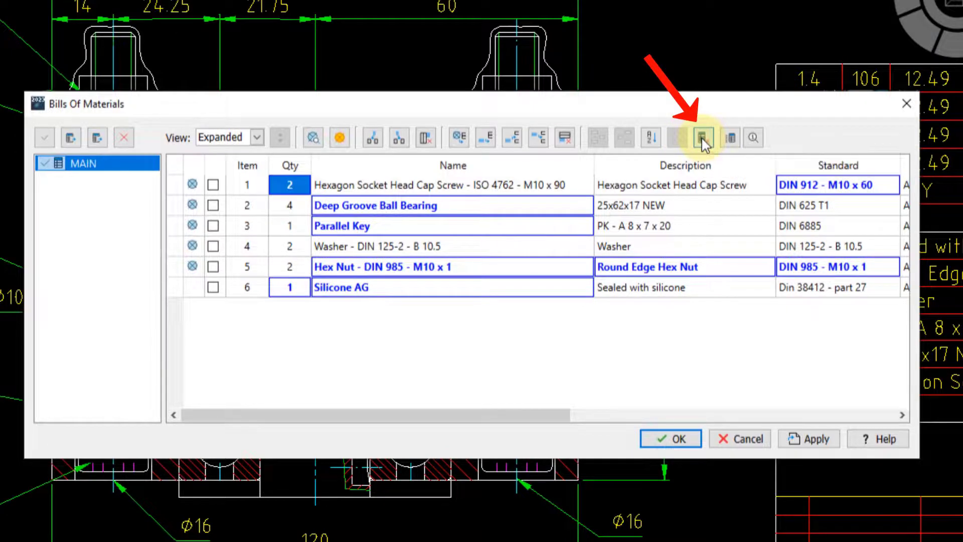
left_click(703, 137)
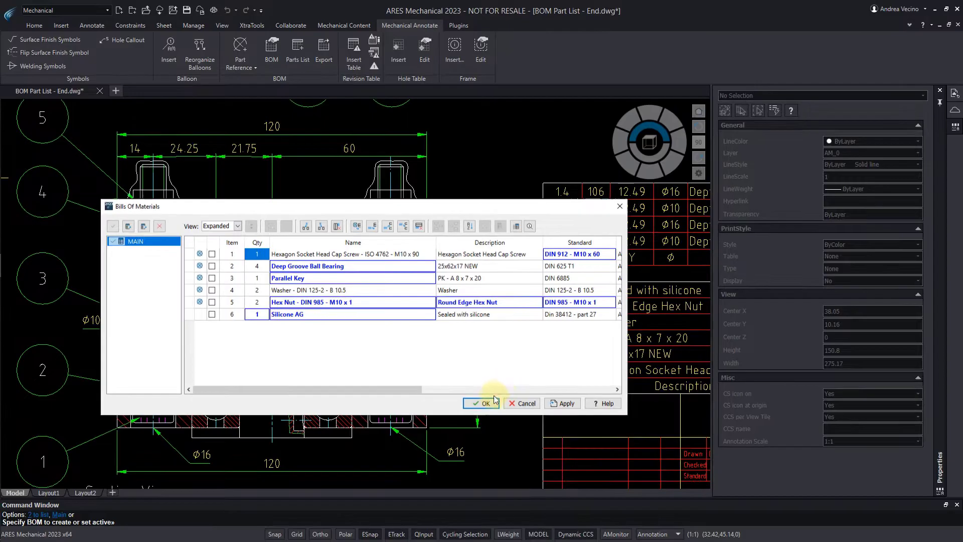
left_click(482, 403)
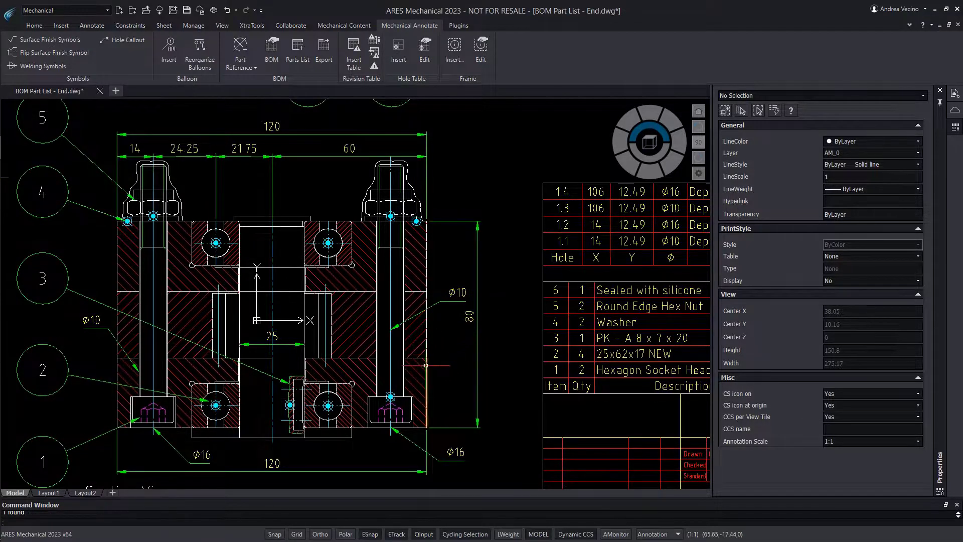
double_click(391, 406)
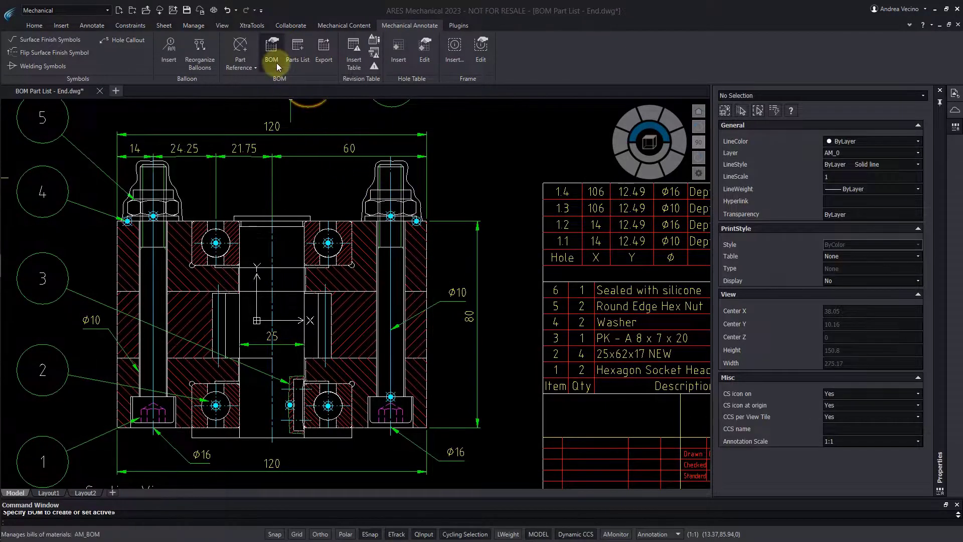
left_click(271, 52)
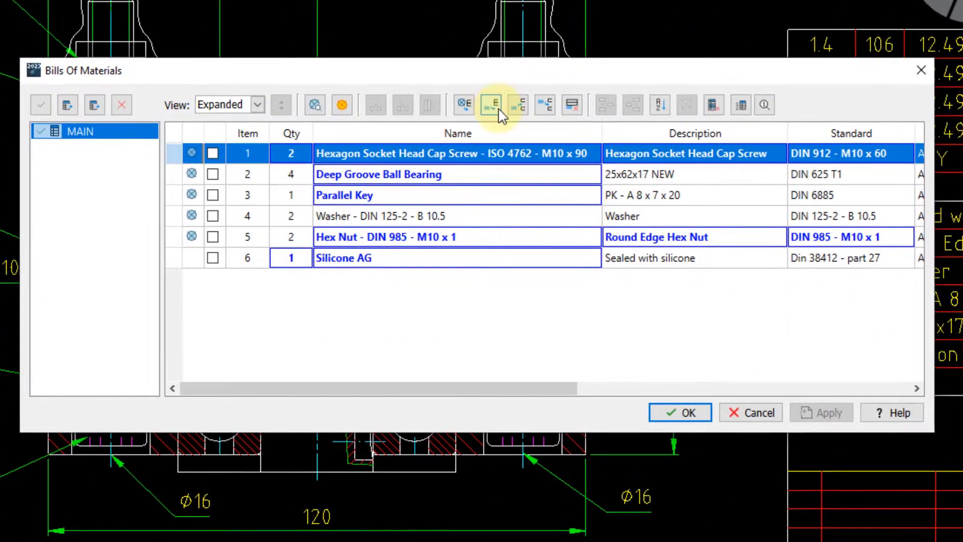
mouse_move(491, 105)
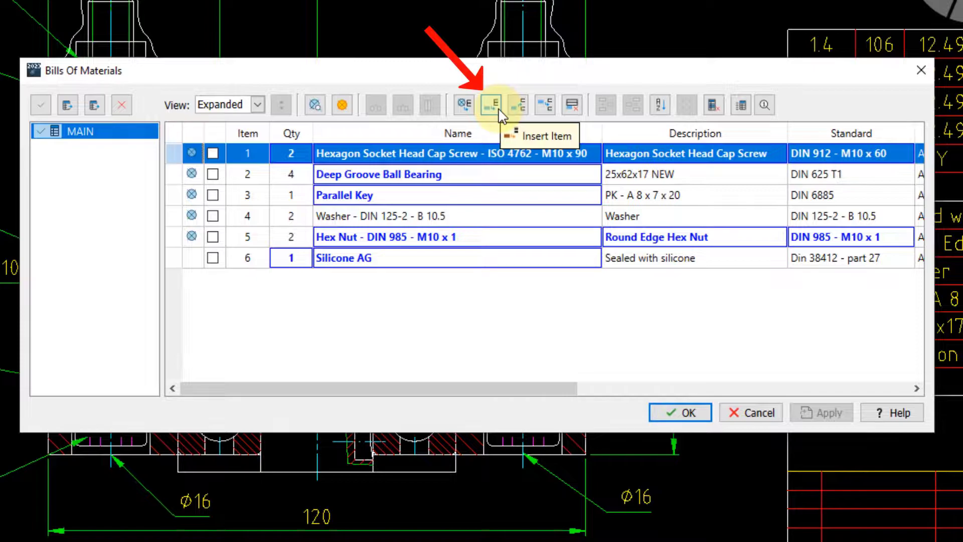
Step: Insert a new BOM item and enter 'Protective paint' as its description
left_click(490, 104)
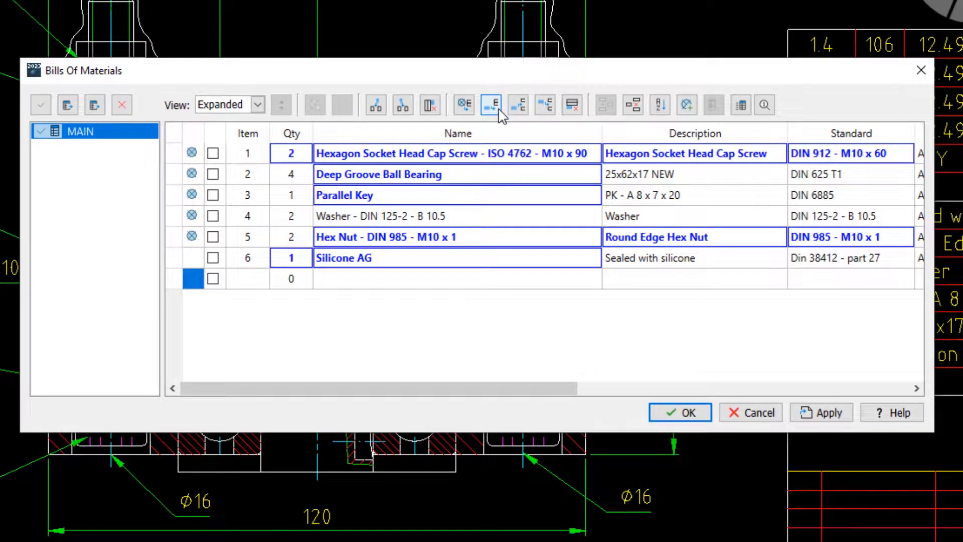
left_click(290, 278)
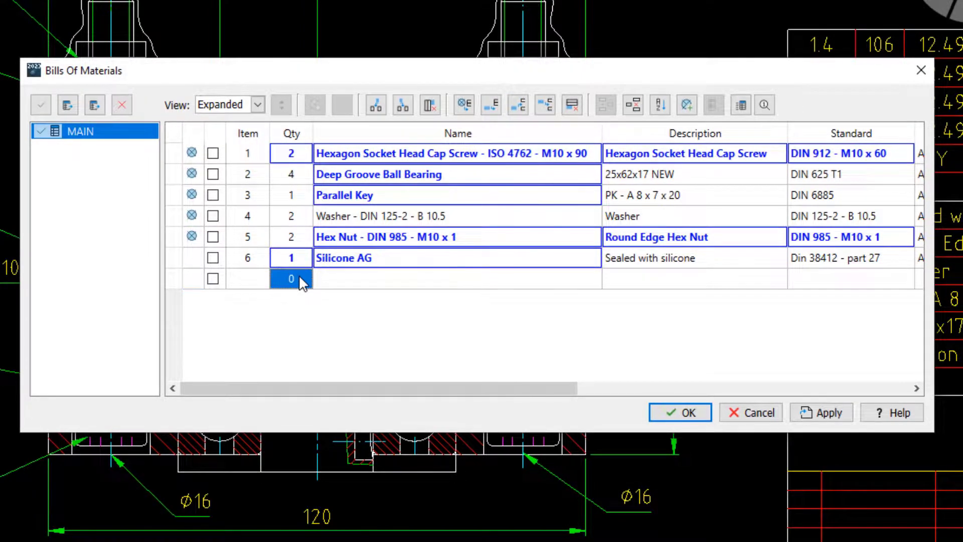
type("Pro")
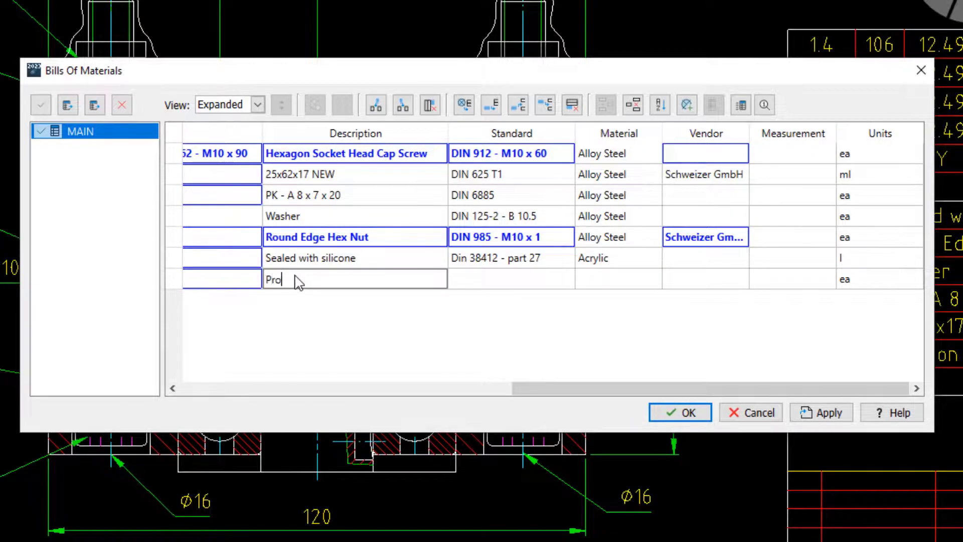
type("tective paint")
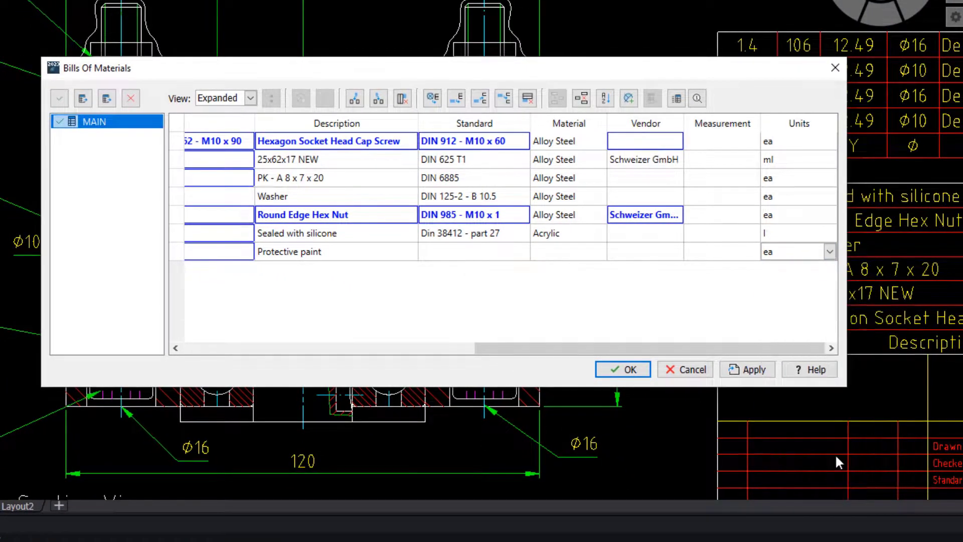
left_click(568, 252)
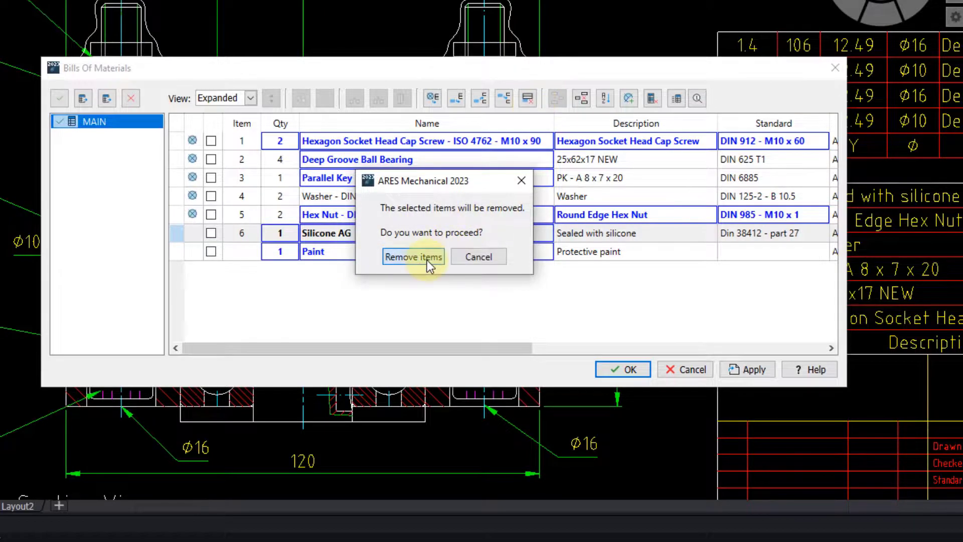
Step: Confirm removal of the Silicone AG item from the bill of materials
left_click(413, 256)
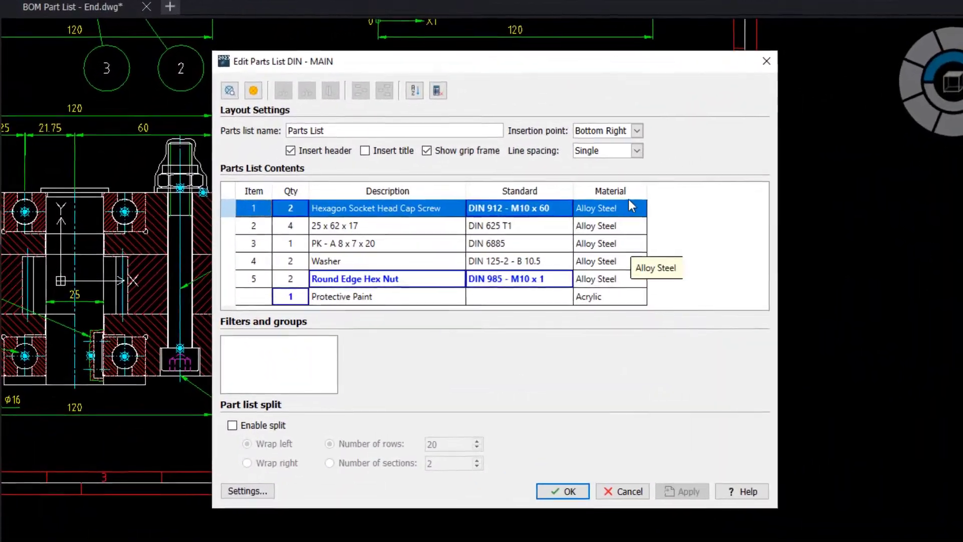
Step: Insert Name and Vendor columns to the right of the Material column
right_click(614, 208)
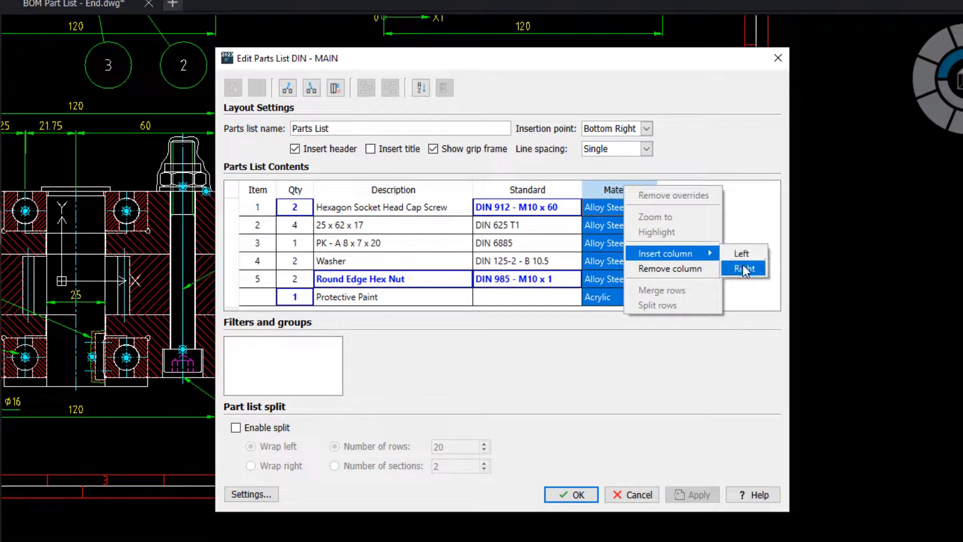
left_click(744, 269)
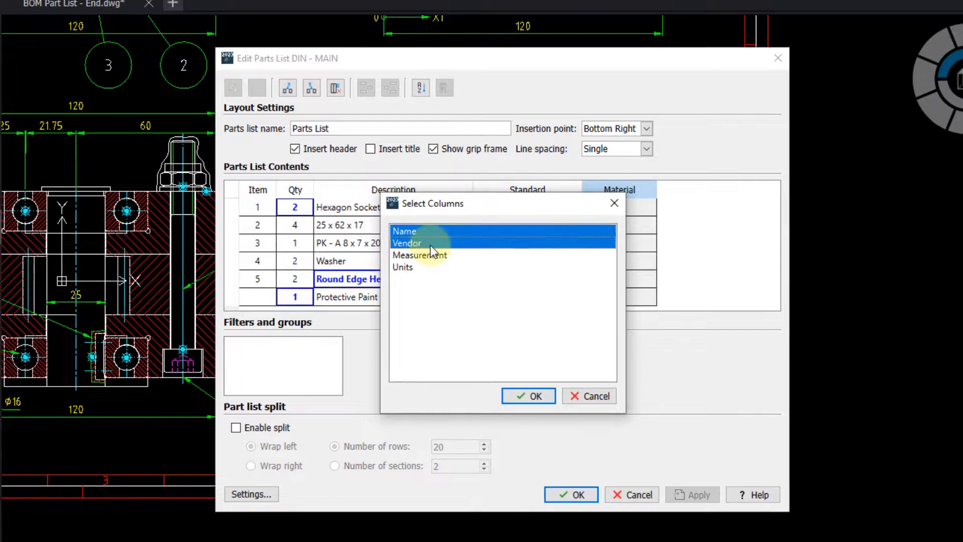
left_click(528, 396)
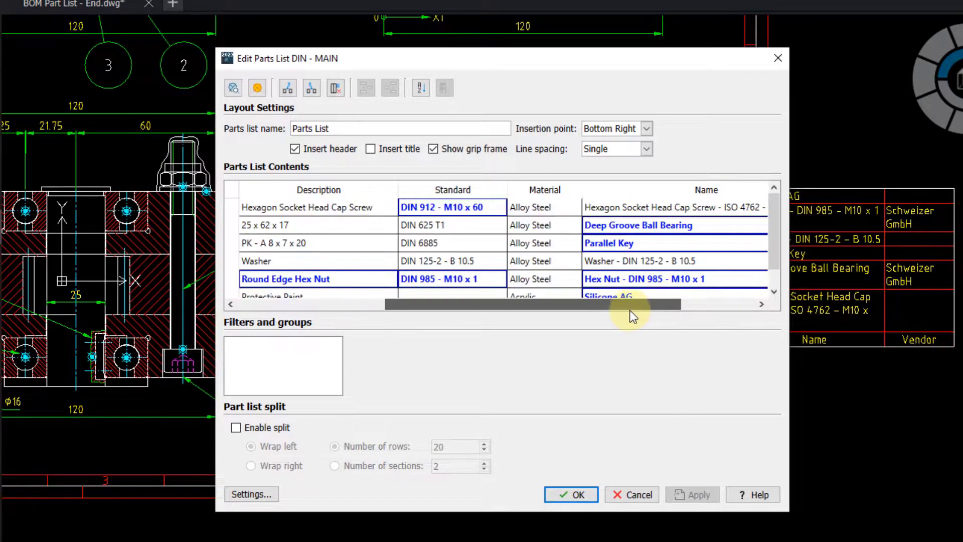
scroll("left", 3)
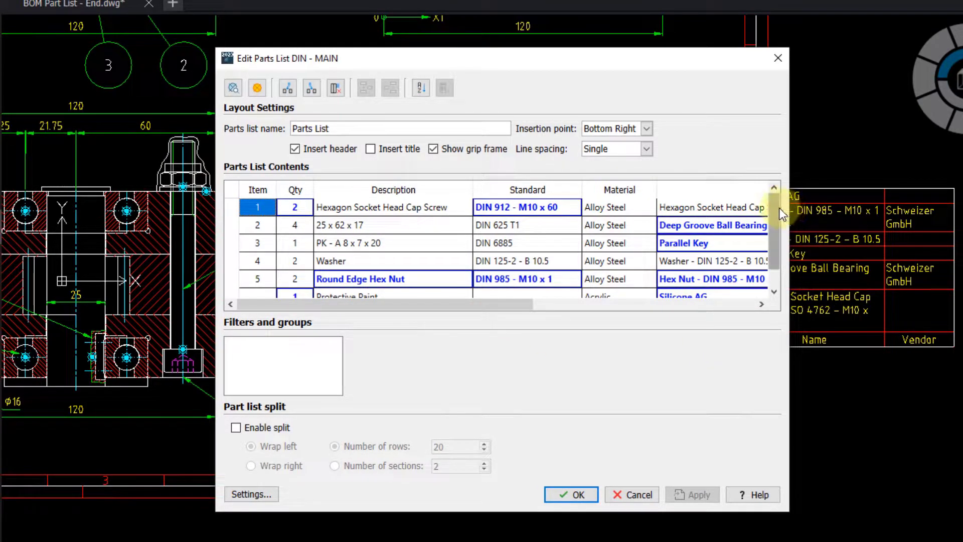
mouse_move(648, 202)
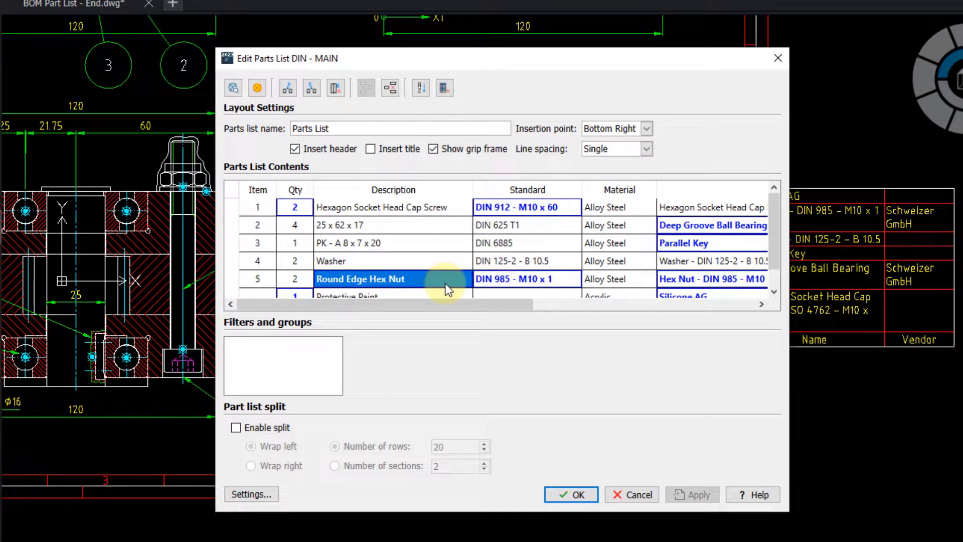
mouse_move(257, 87)
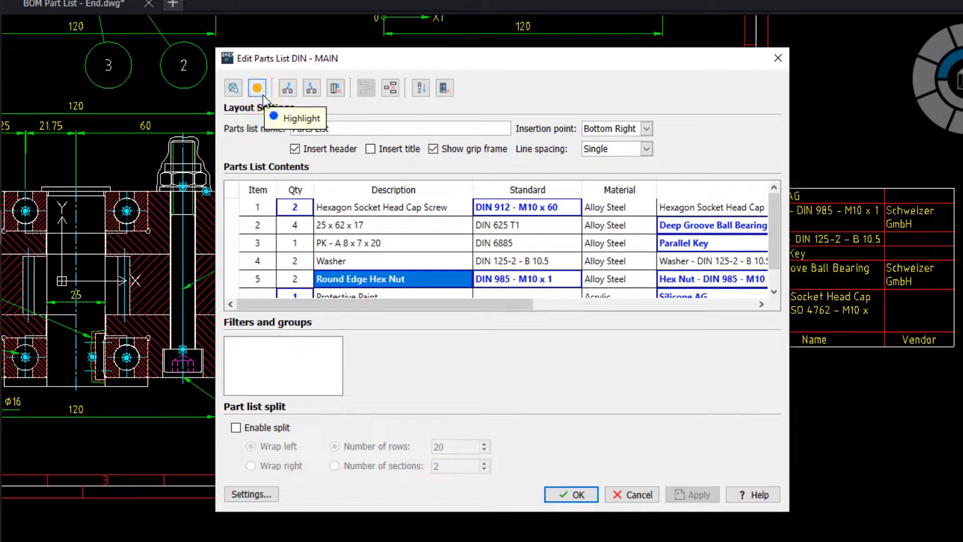
Step: Highlight the Round Edge Hex Nut item's part in the drawing
left_click(570, 494)
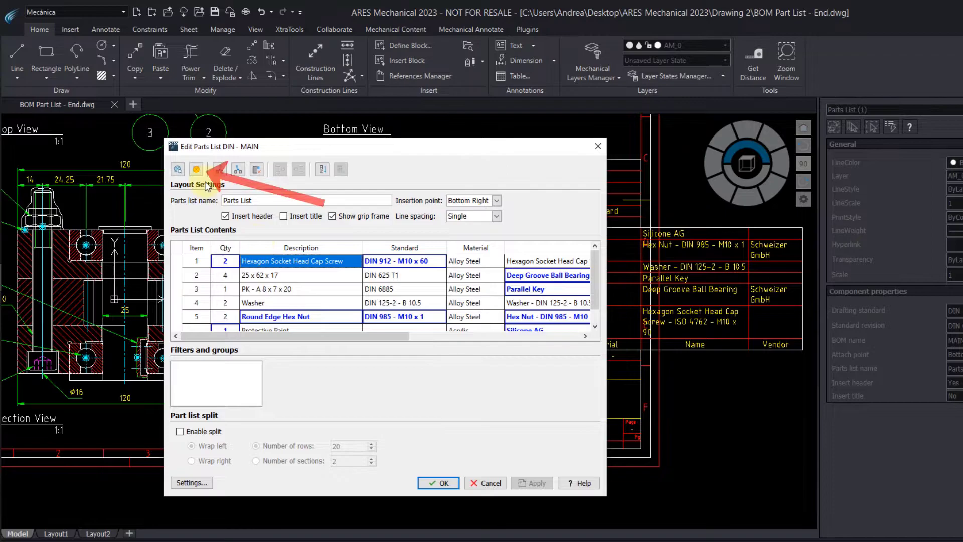
left_click(437, 483)
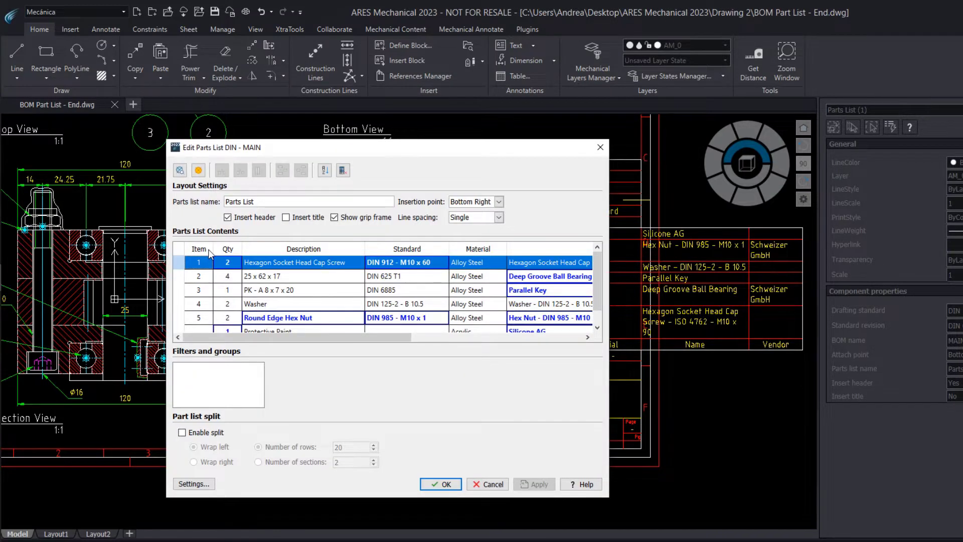
Step: Set the Round Edge Hex Nut item number to 23 and commit the parts list
left_click(197, 249)
type("23")
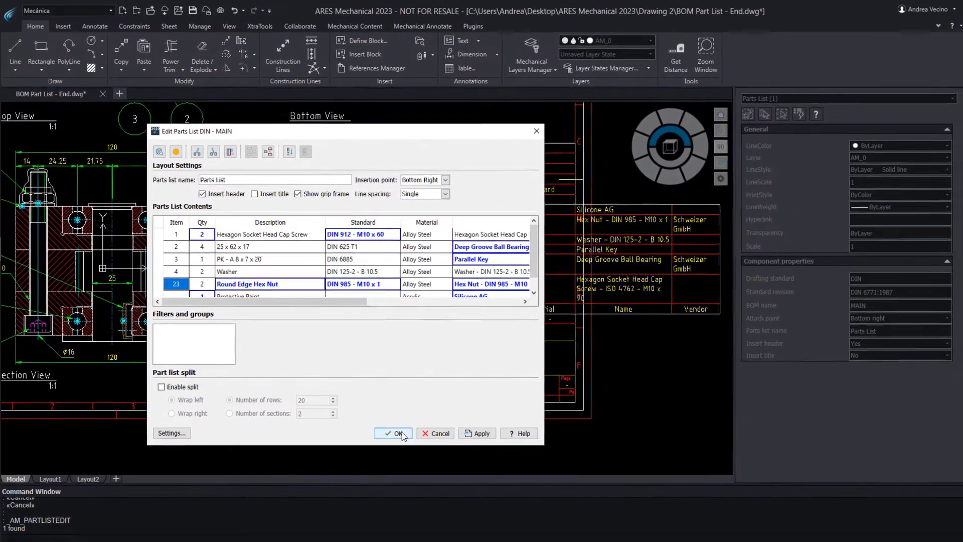
left_click(393, 433)
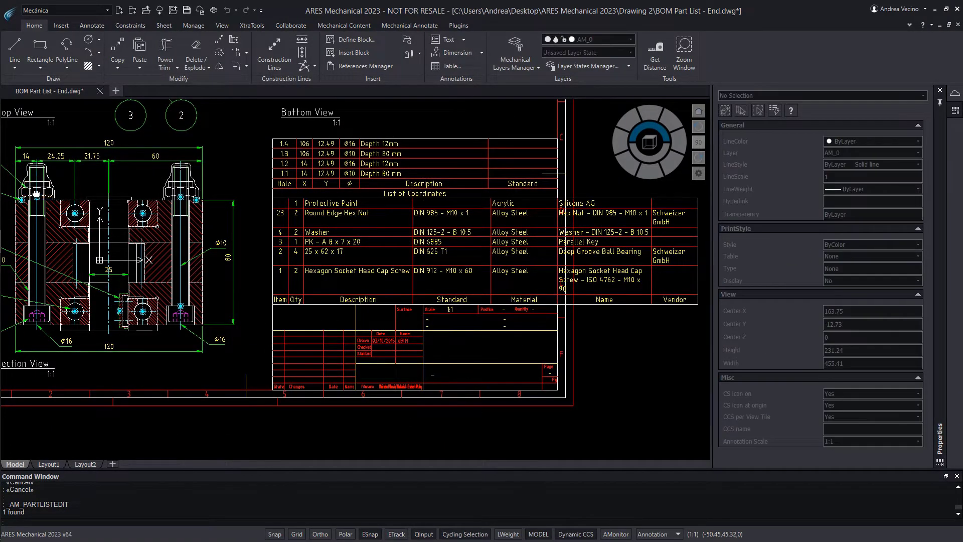